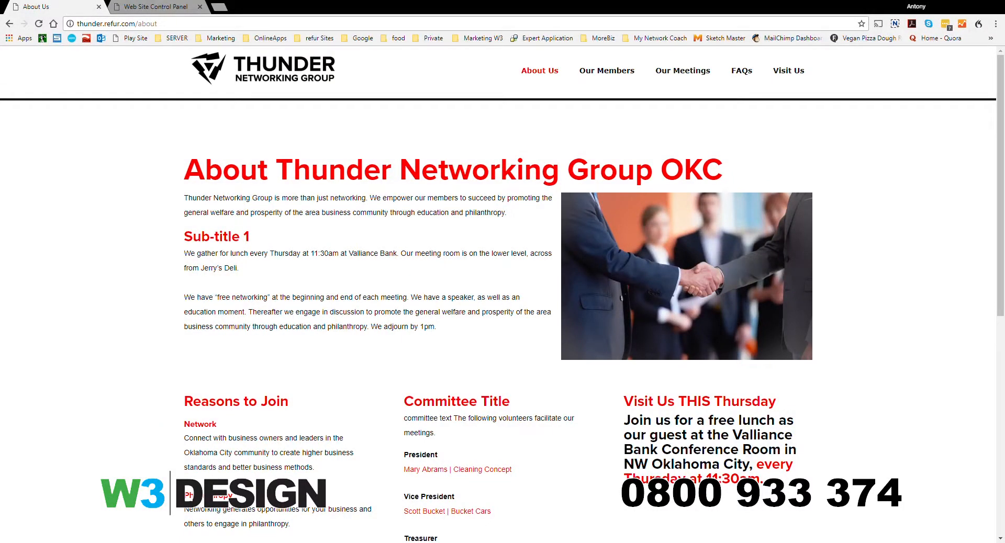
mouse_move(135, 331)
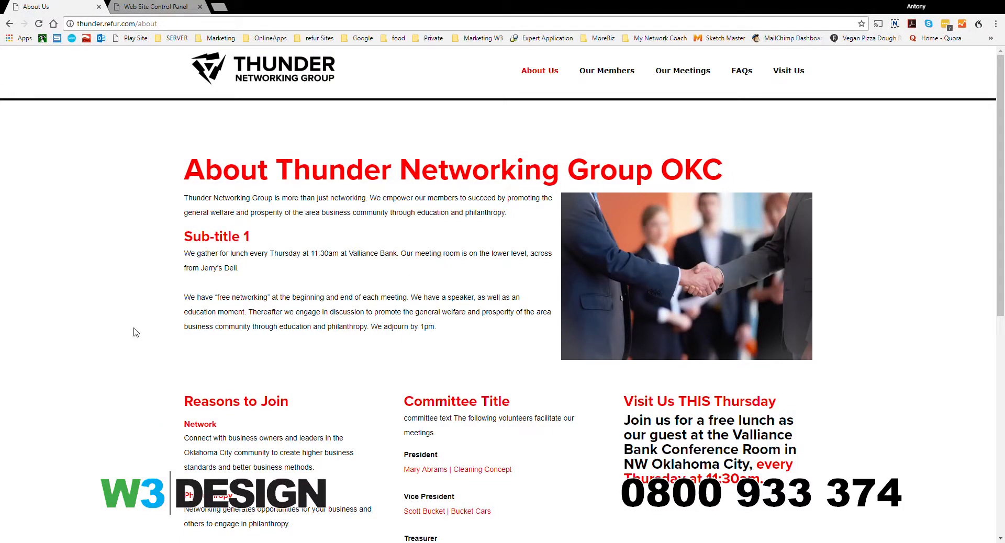
mouse_move(664, 294)
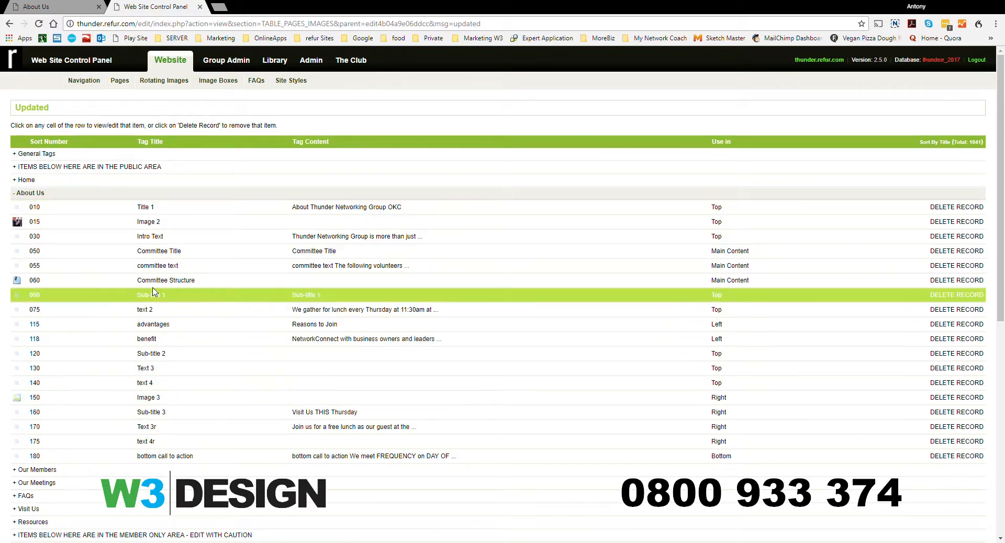
Stage the car-dealership photo from the General library category as the About Us Image 2
left_click(148, 221)
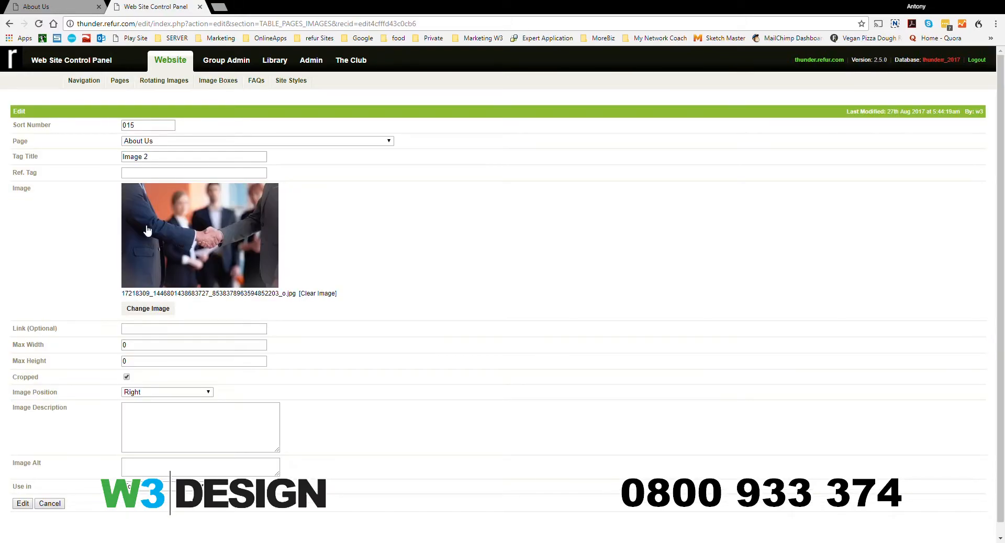
left_click(148, 308)
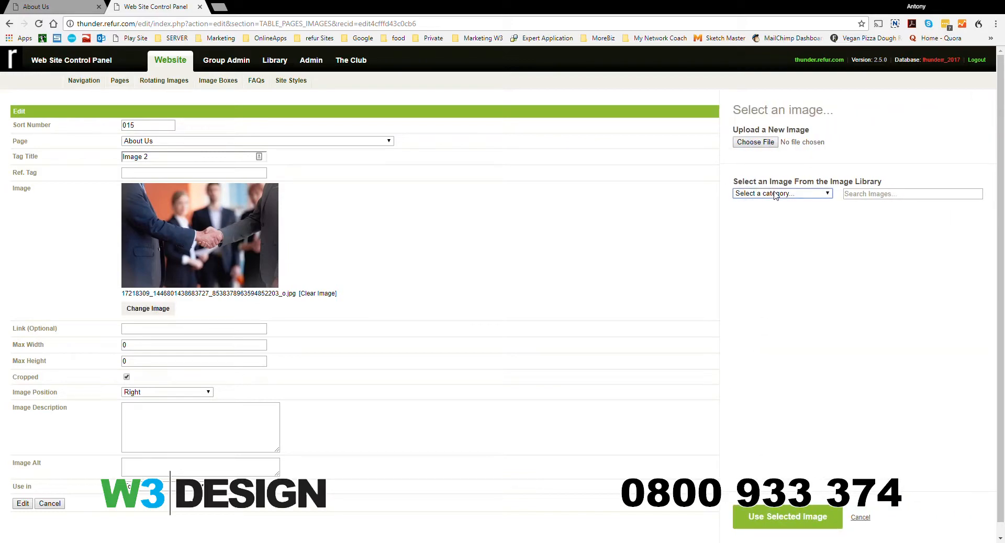
mouse_move(343, 301)
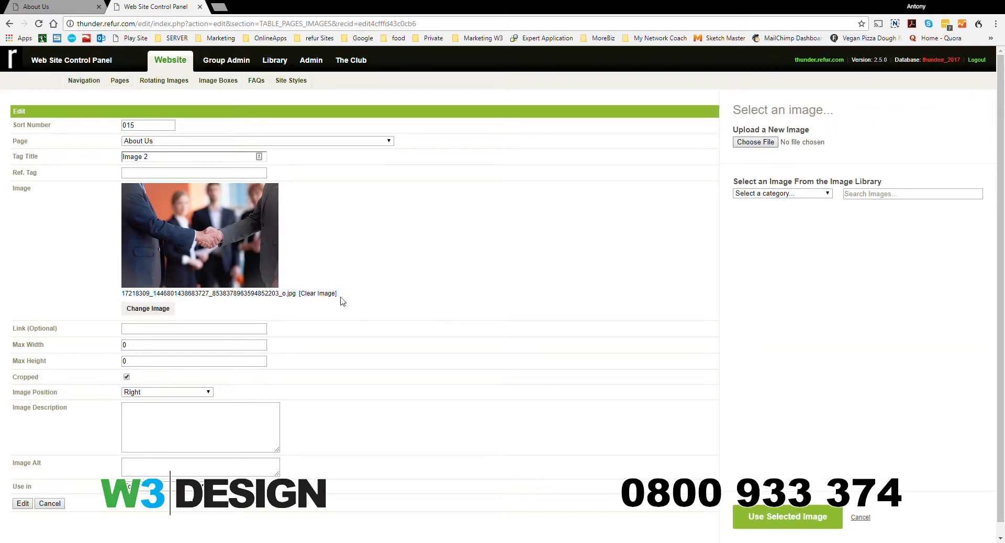
mouse_move(359, 274)
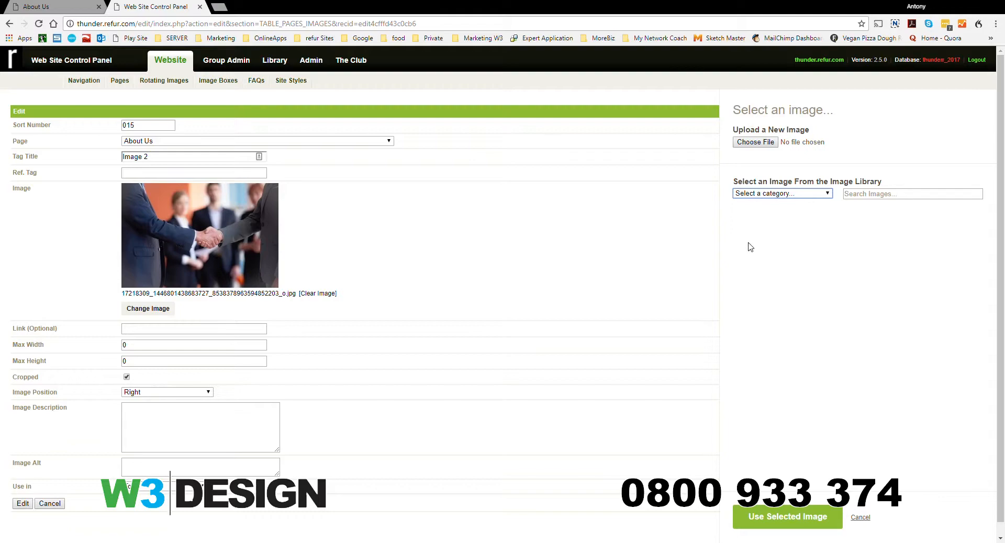
left_click(781, 194)
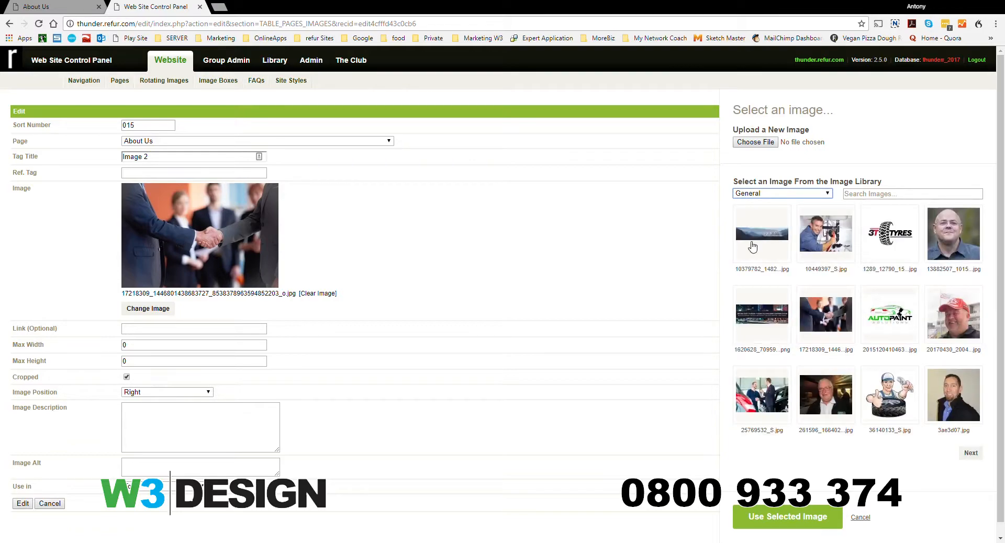
mouse_move(771, 395)
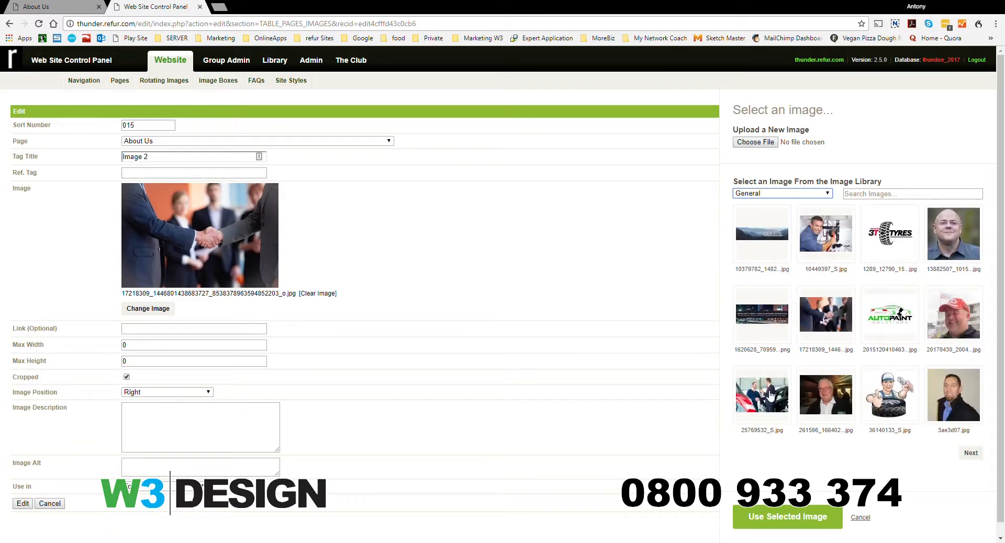
left_click(762, 394)
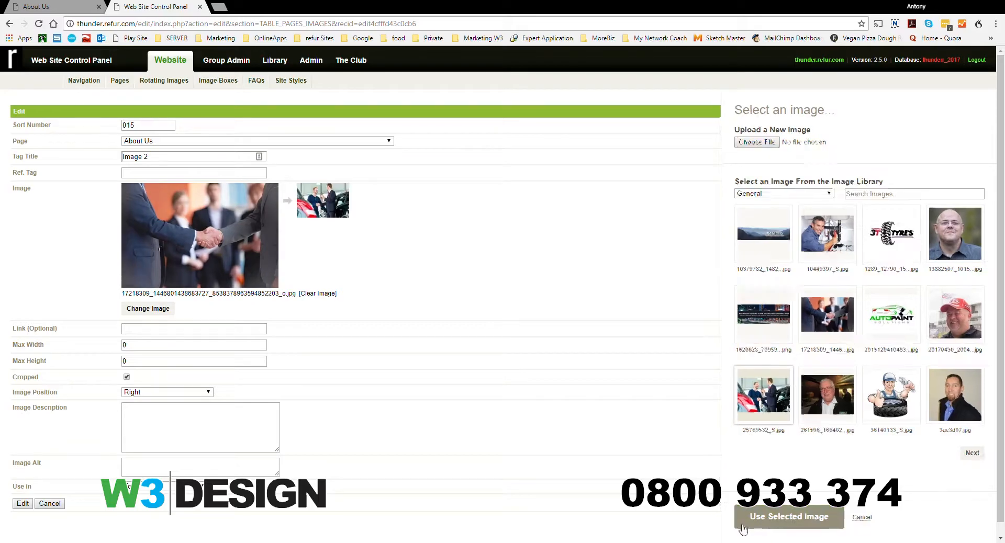
left_click(787, 517)
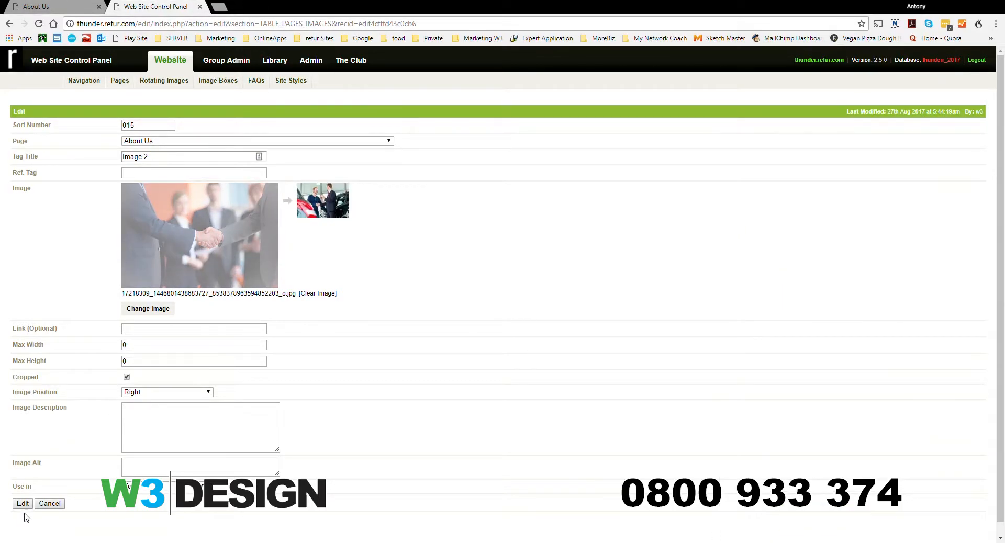
Save the Image 2 record and reload the live About Us page to show the car photo
left_click(22, 504)
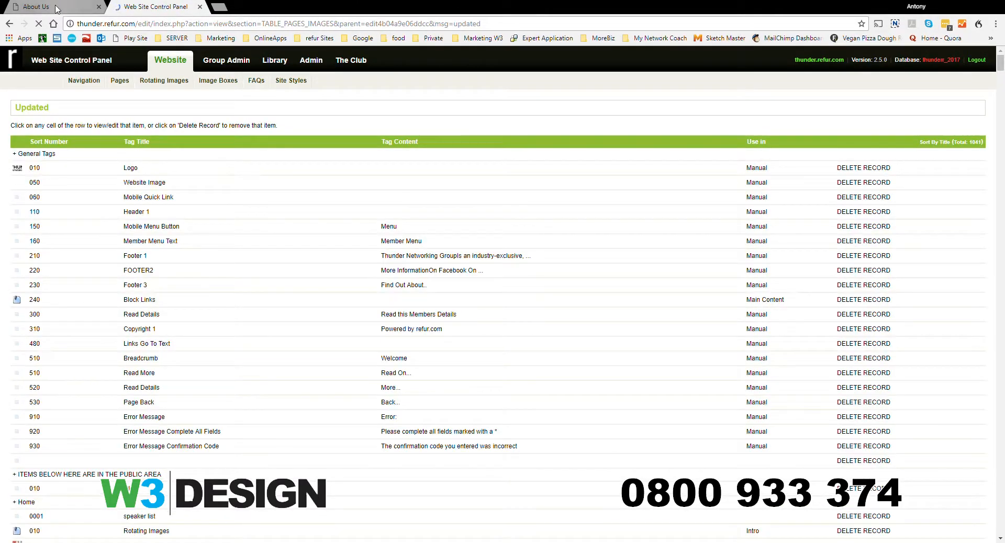
left_click(39, 7)
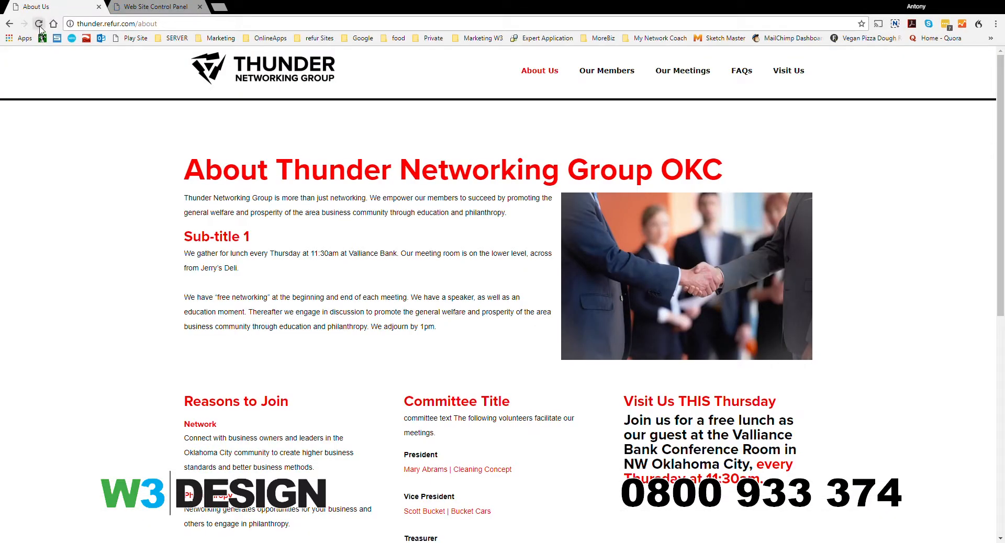
left_click(40, 24)
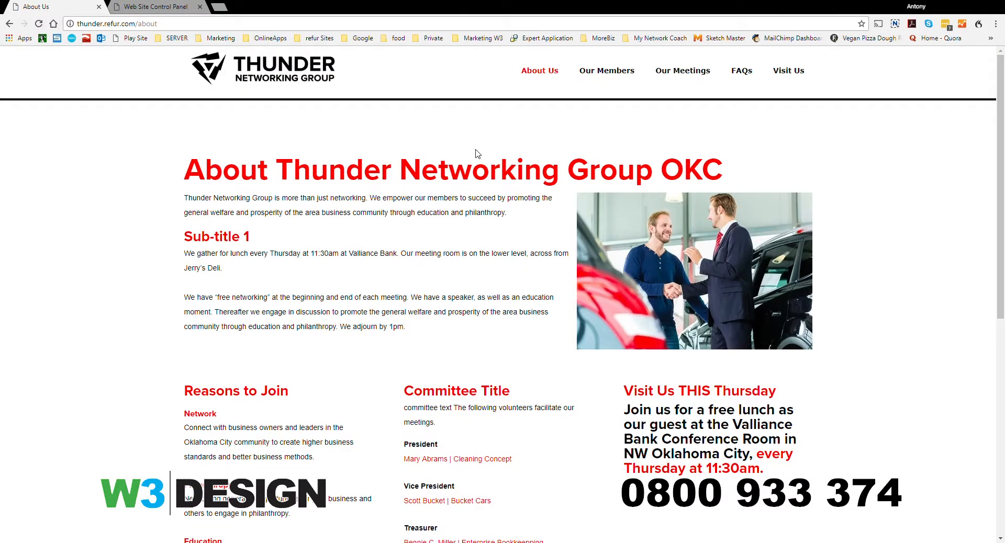
mouse_move(163, 77)
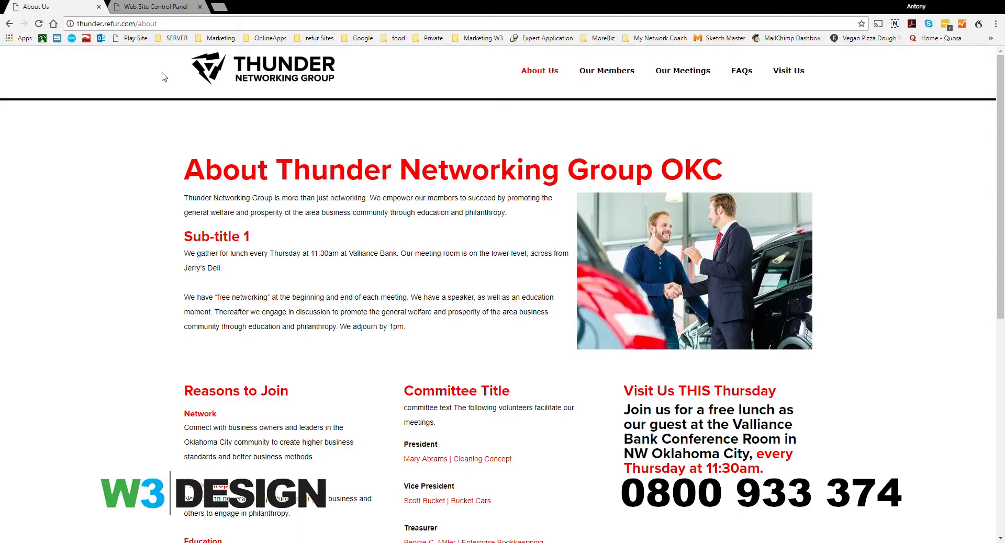
Reopen Image 2 and choose the handshake photo from the General library category
left_click(154, 7)
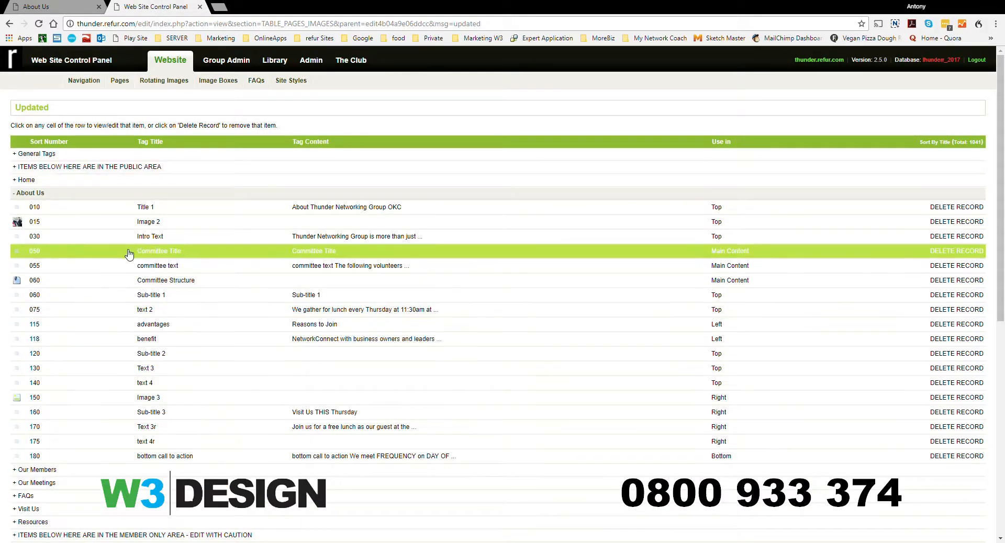
left_click(148, 221)
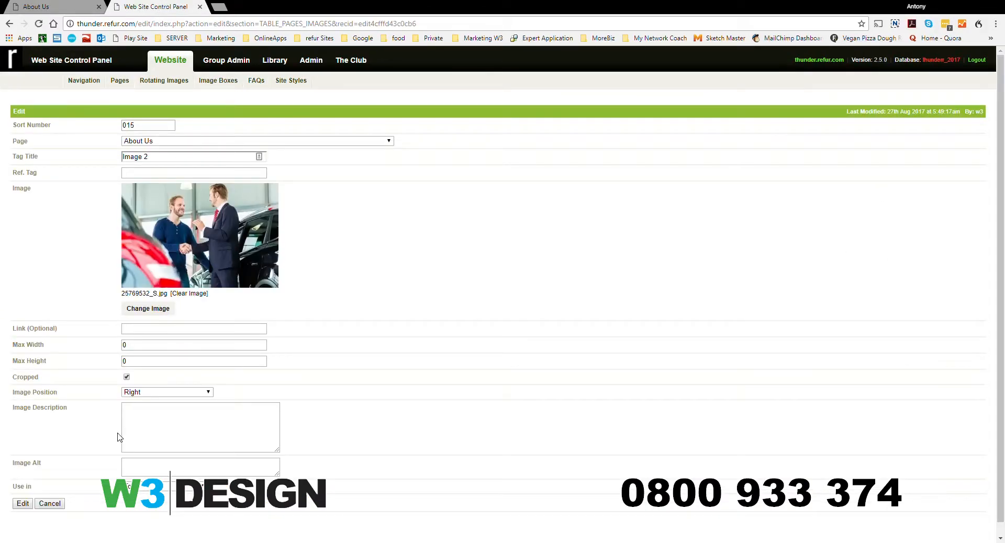
left_click(148, 308)
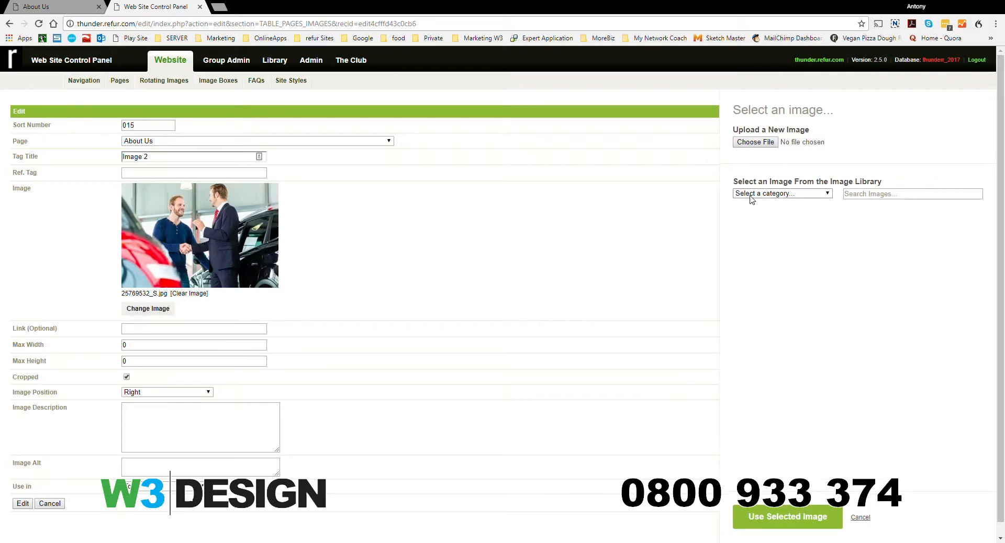
left_click(782, 194)
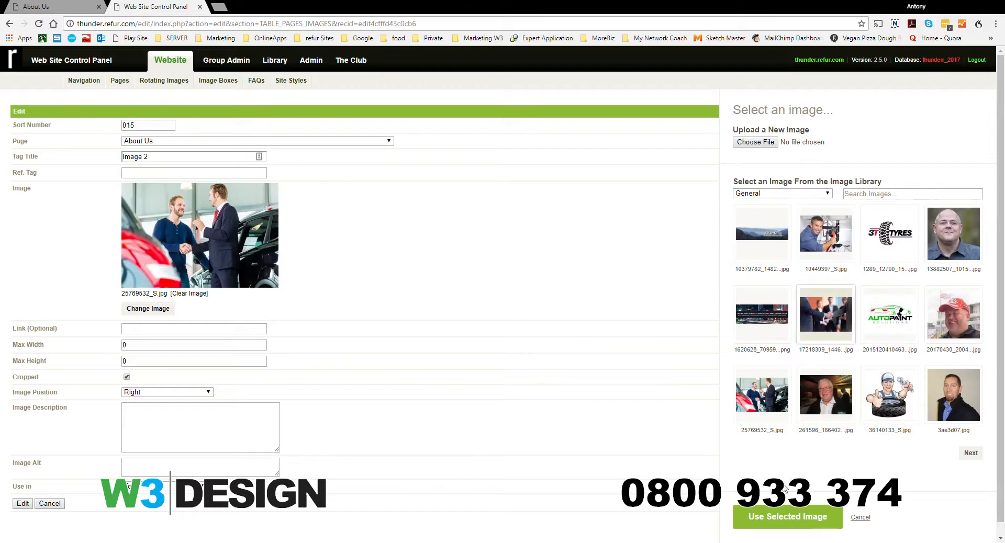
left_click(787, 517)
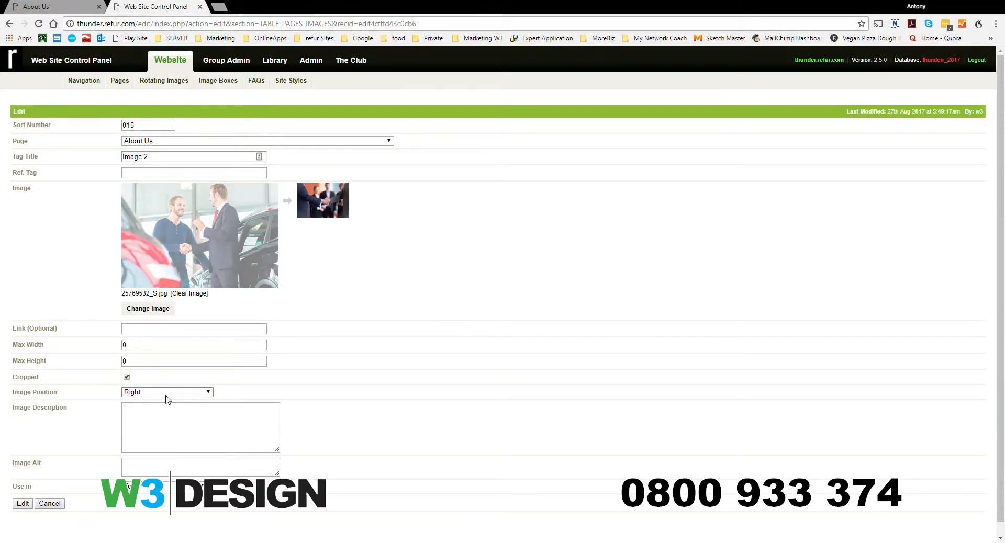
mouse_move(73, 418)
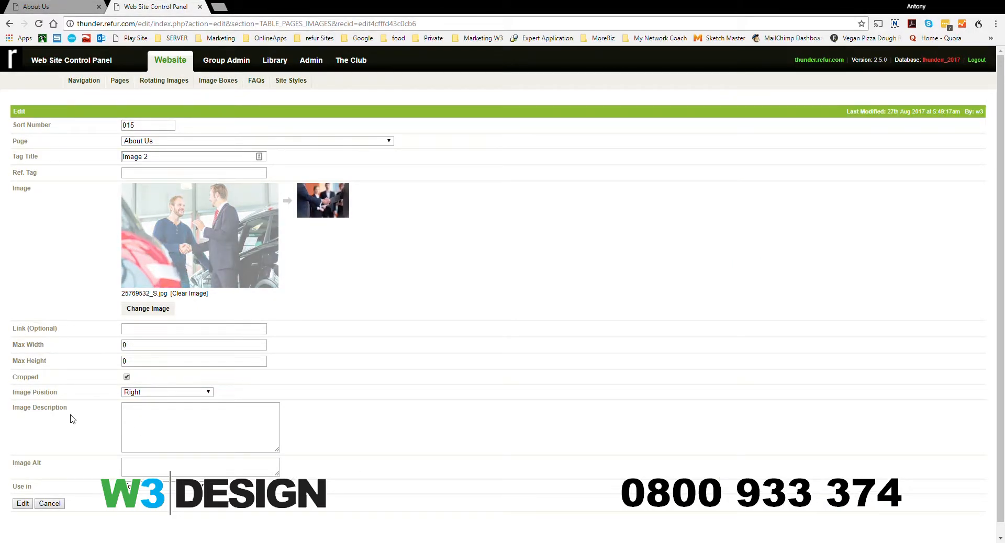
mouse_move(22, 504)
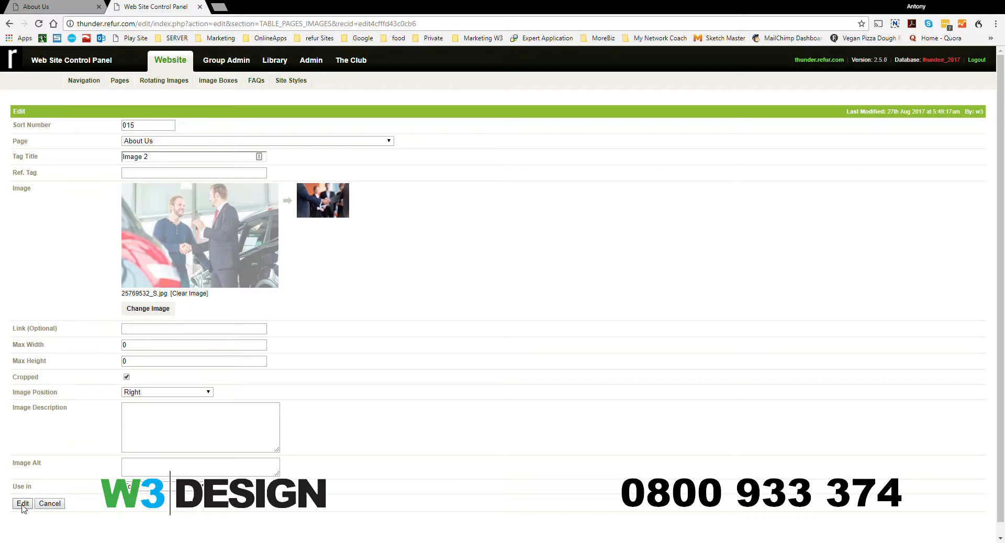
Save the restored handshake image record and return to the live About Us page
left_click(22, 504)
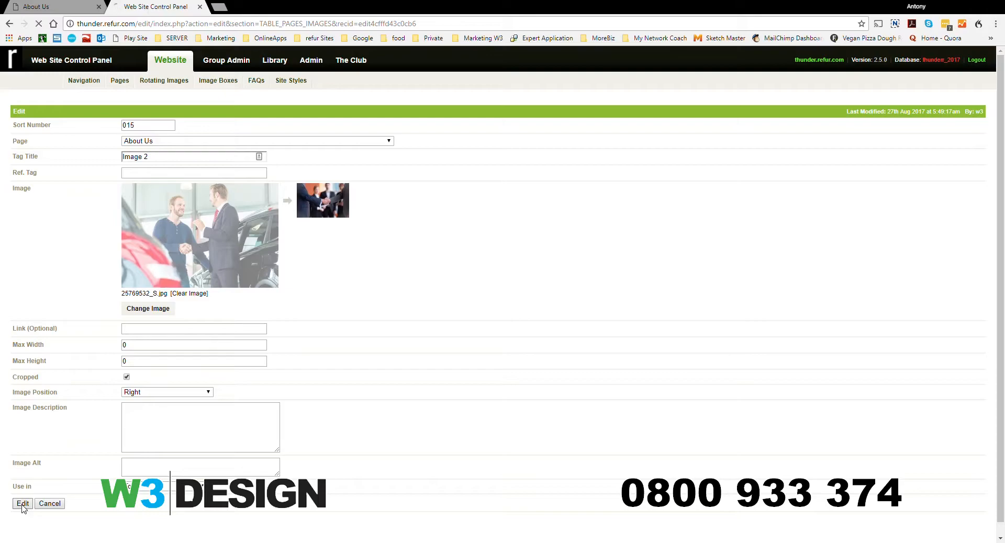
left_click(22, 503)
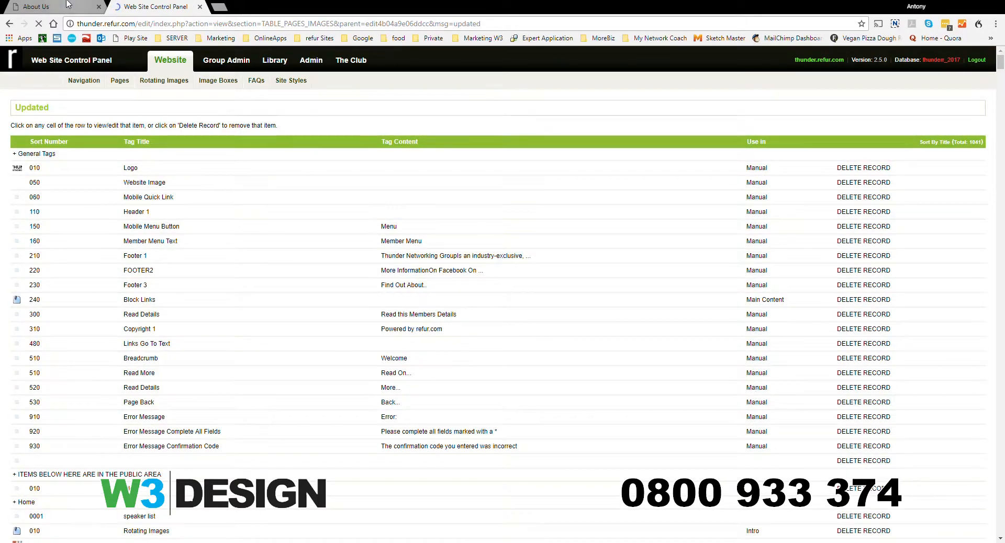
left_click(48, 6)
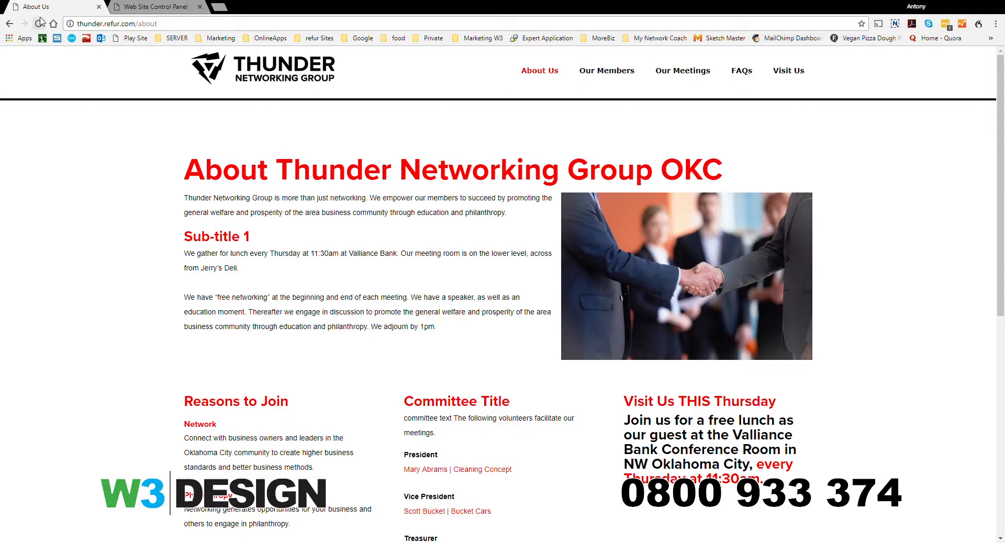
mouse_move(618, 165)
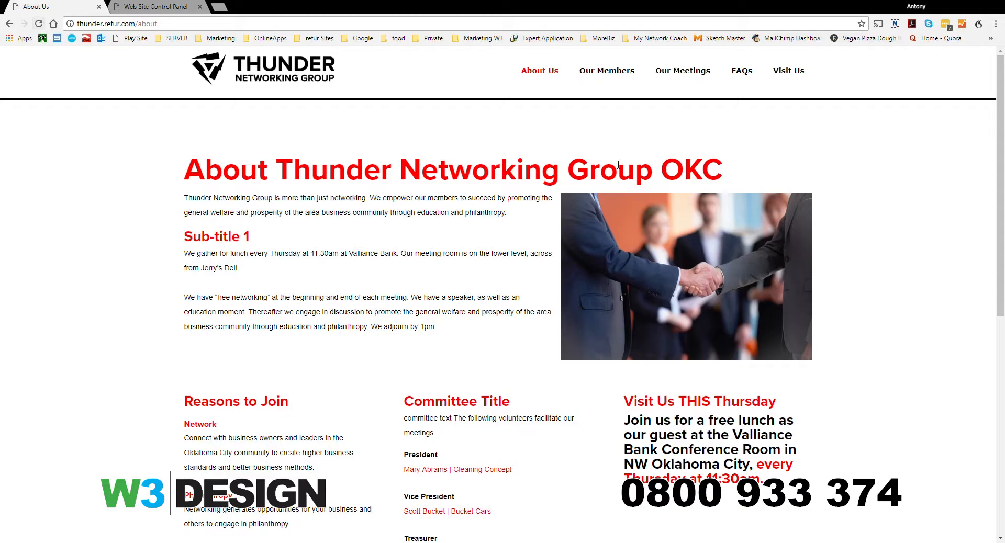